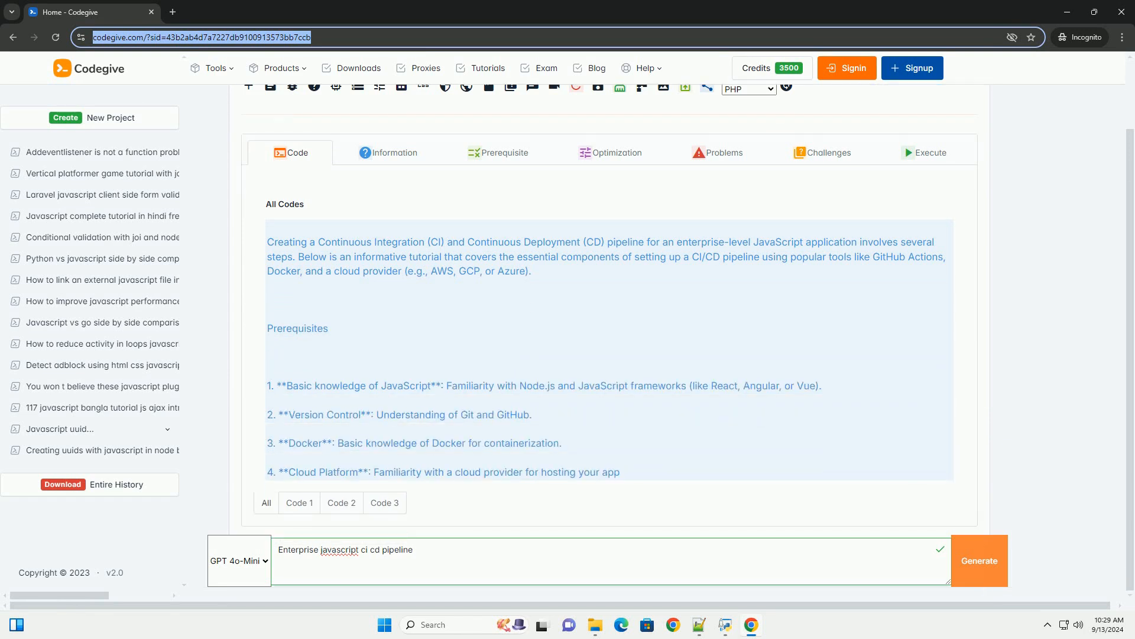
pyautogui.scroll(-3)
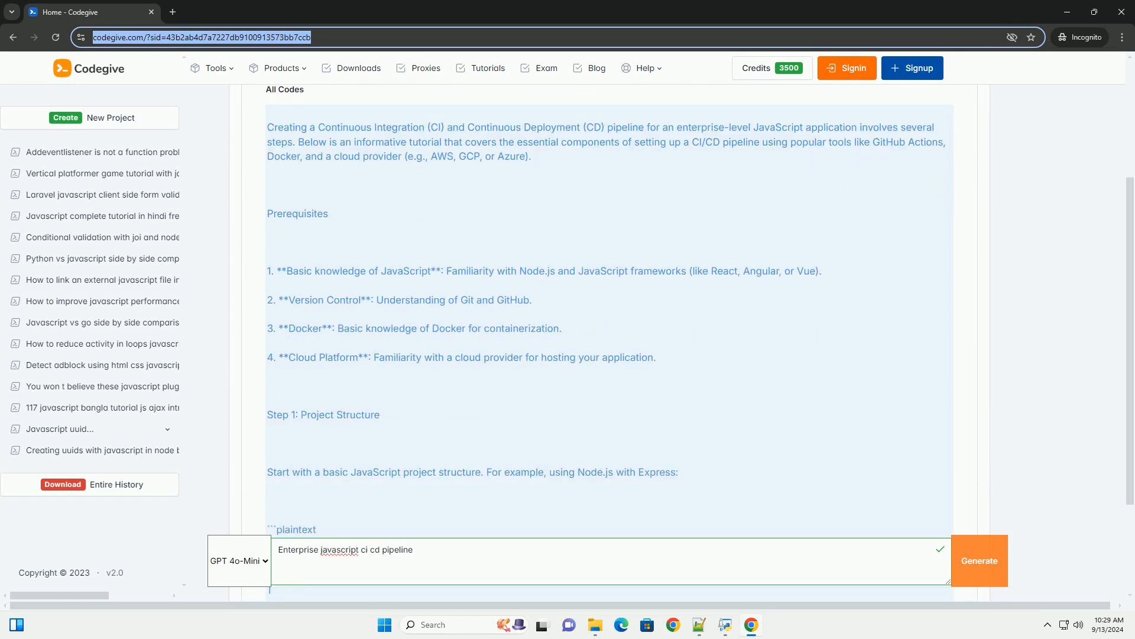
pyautogui.scroll(-3)
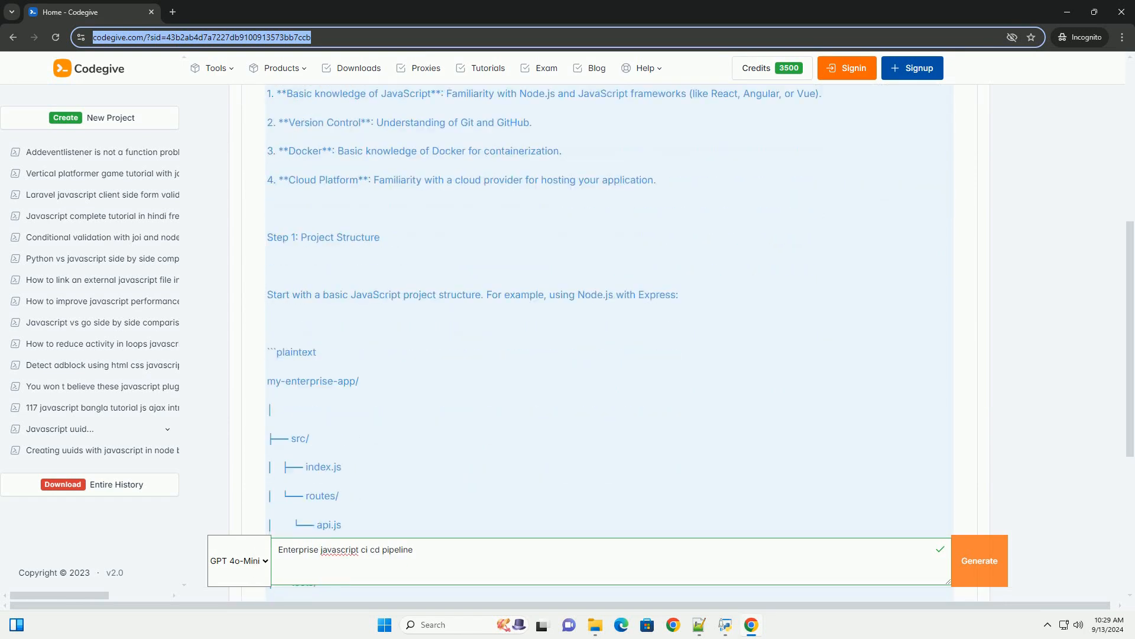
pyautogui.scroll(-3)
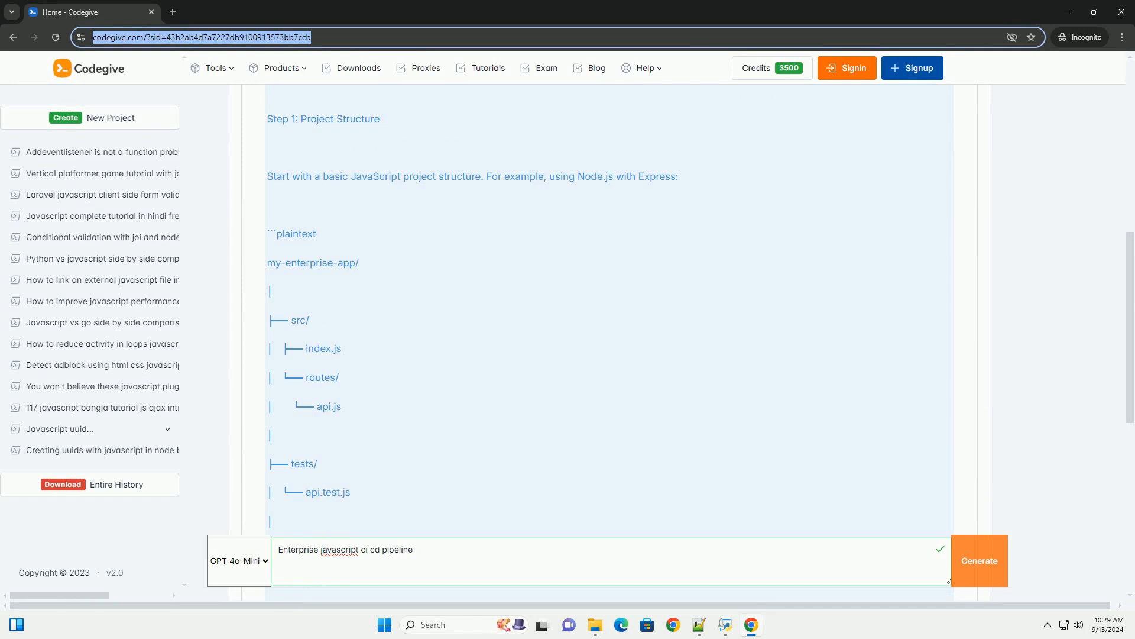
pyautogui.scroll(-3)
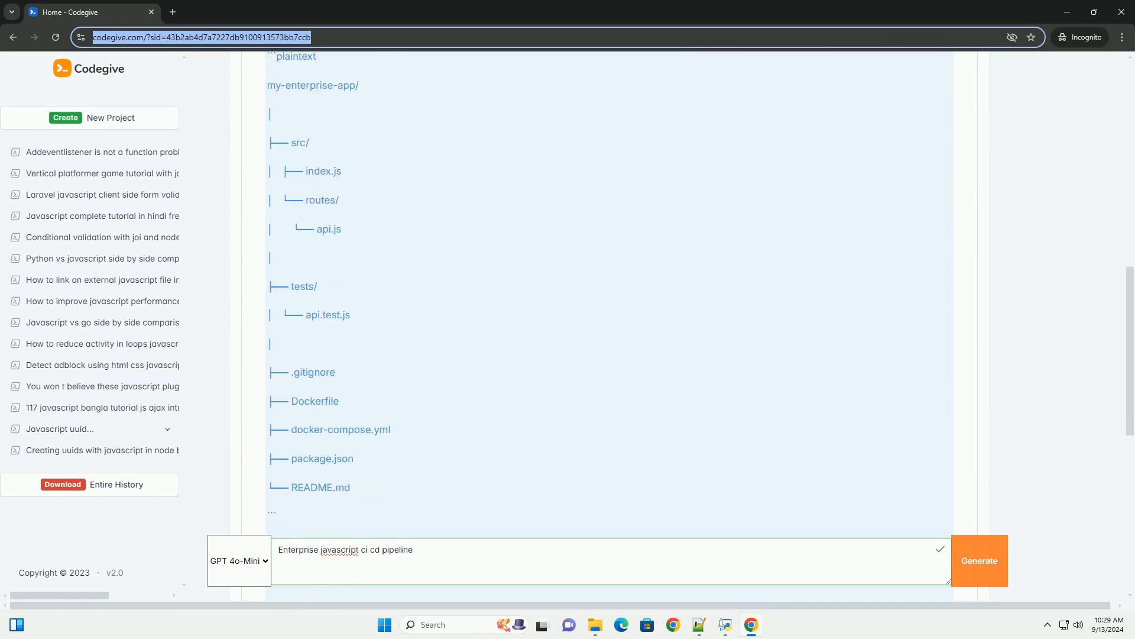
pyautogui.scroll(-3)
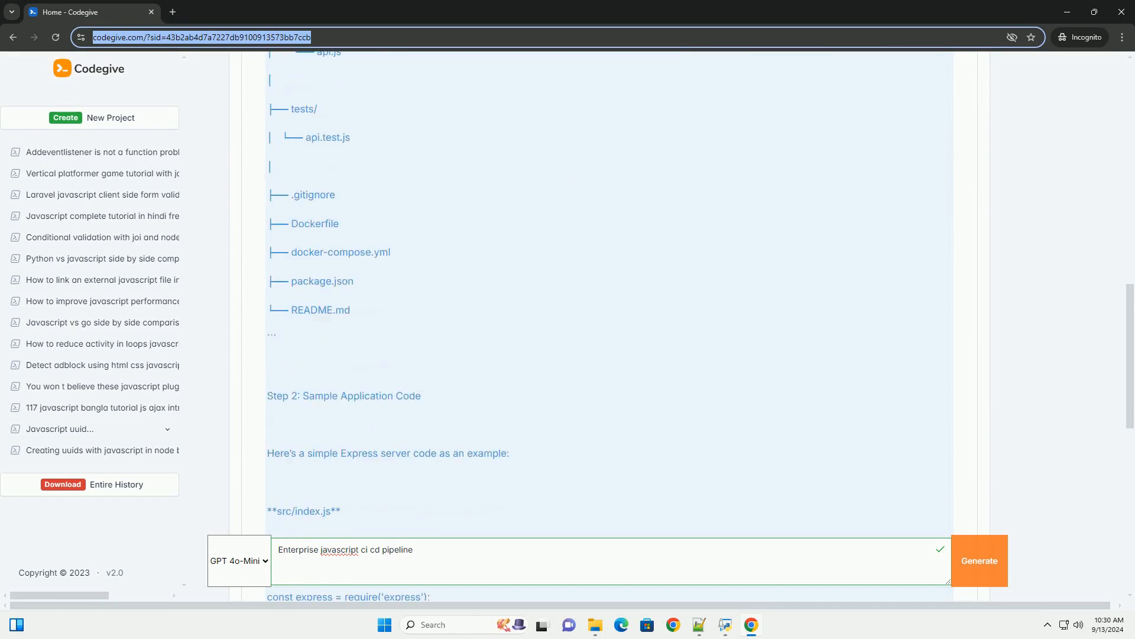
pyautogui.scroll(-3)
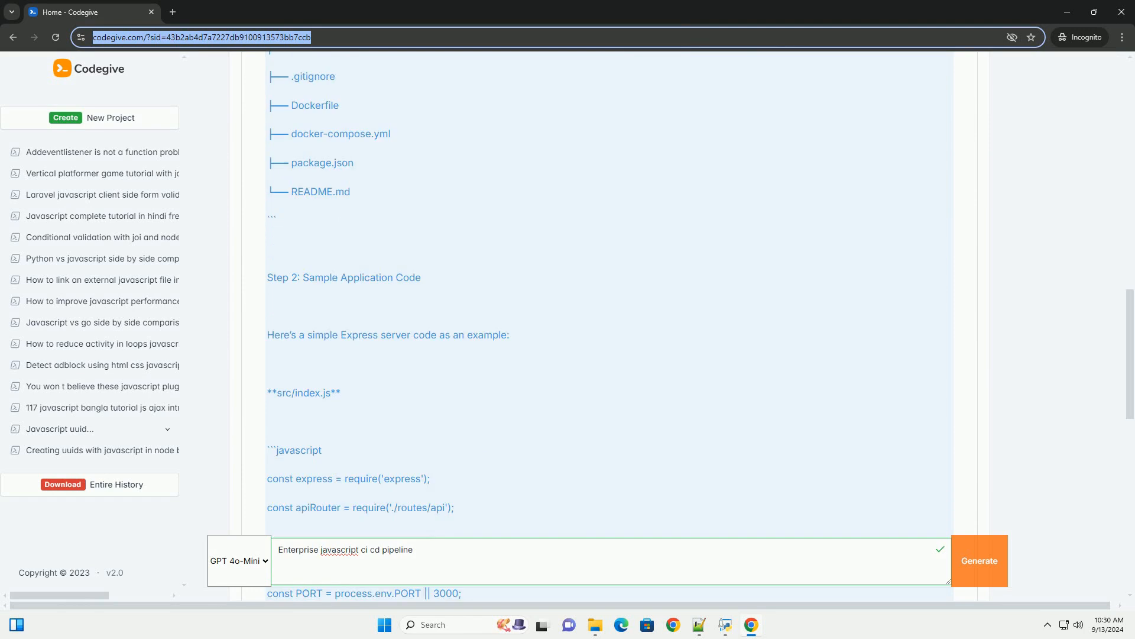
pyautogui.scroll(-3)
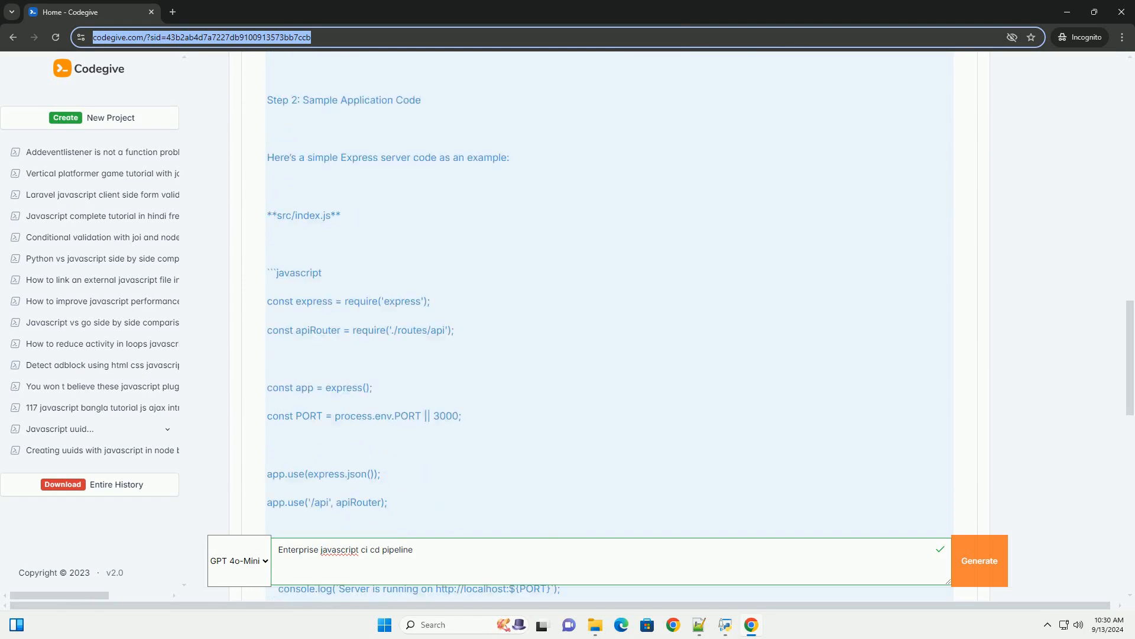
pyautogui.scroll(-3)
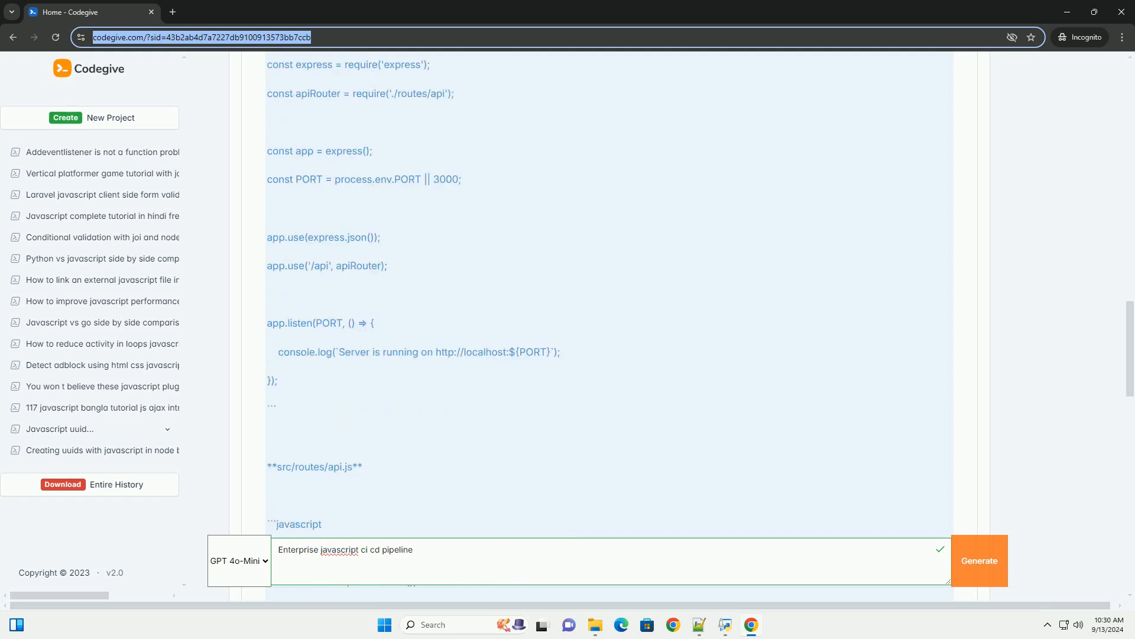
pyautogui.scroll(-3)
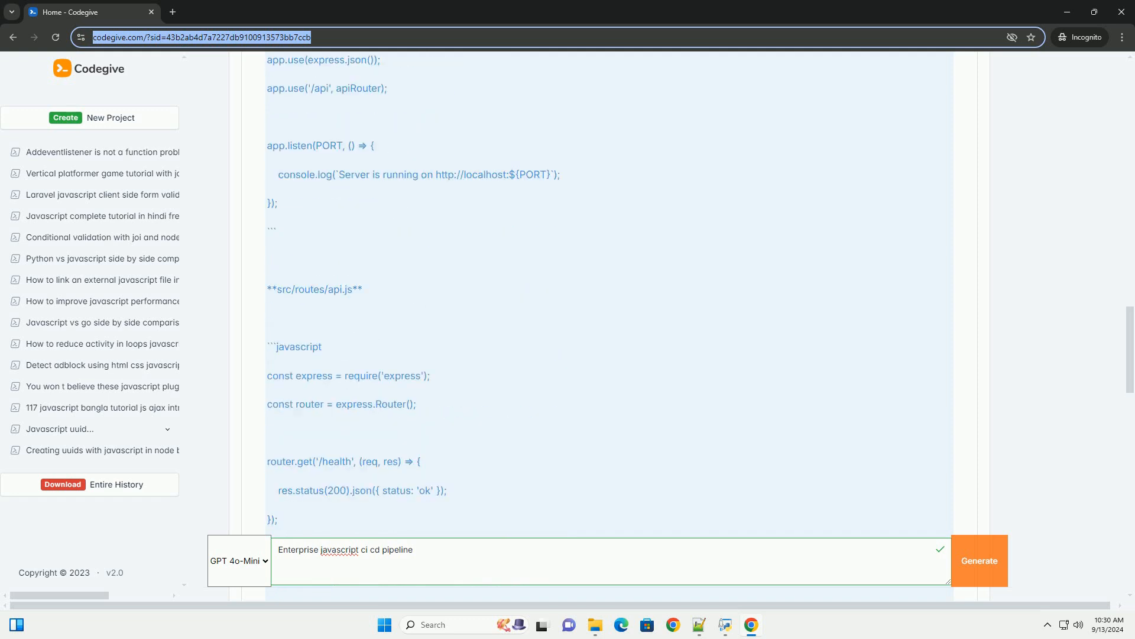
pyautogui.scroll(-3)
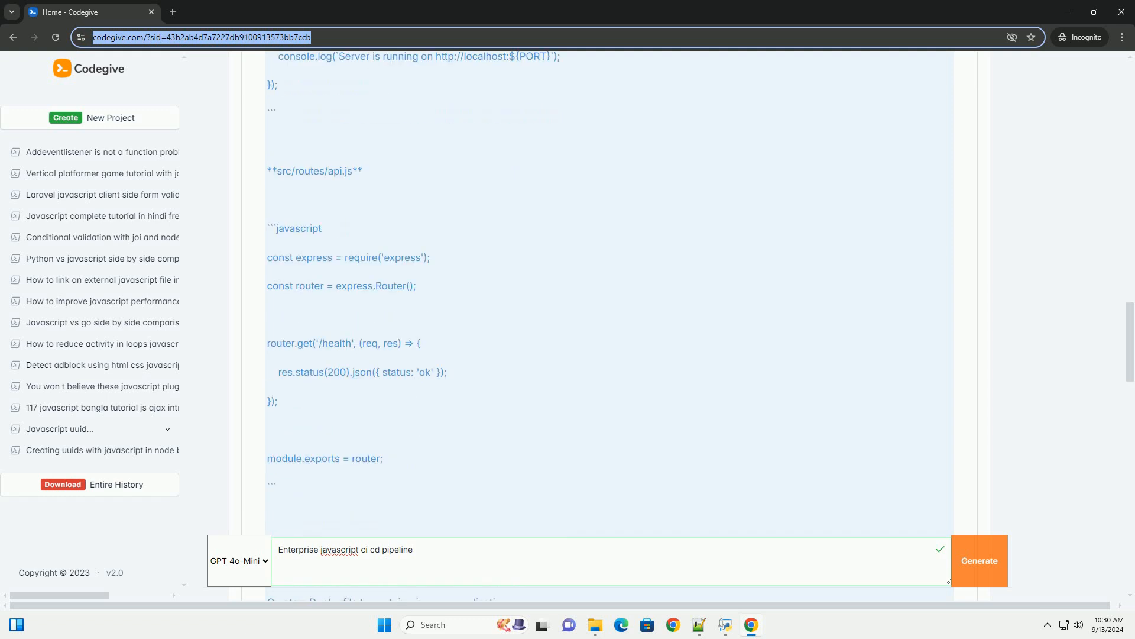
pyautogui.scroll(-3)
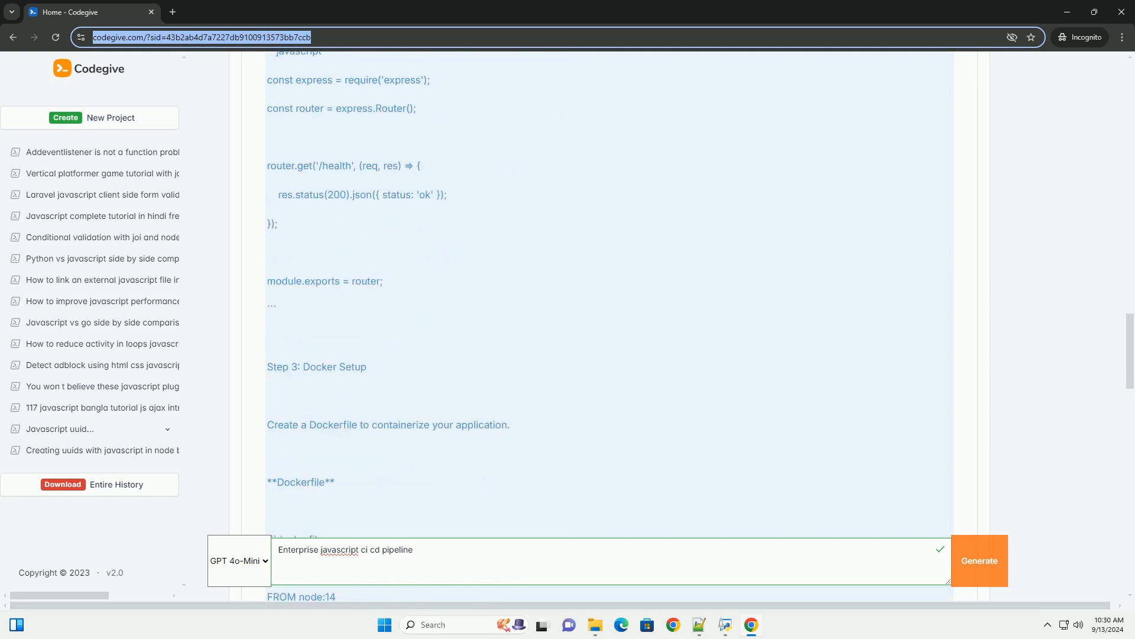
pyautogui.scroll(-3)
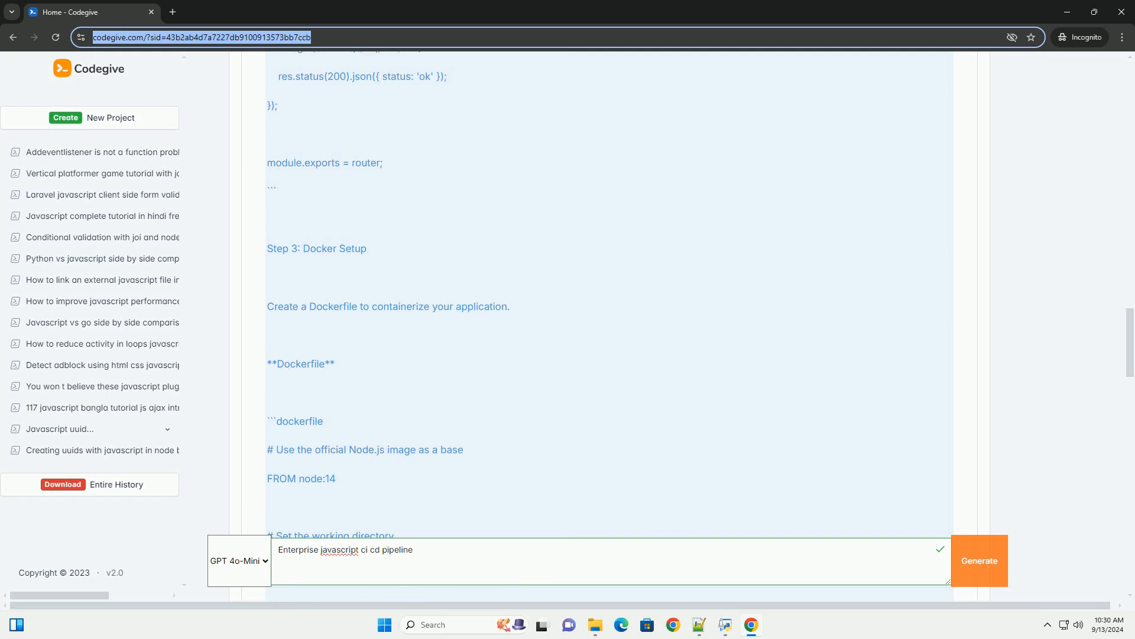
pyautogui.scroll(-3)
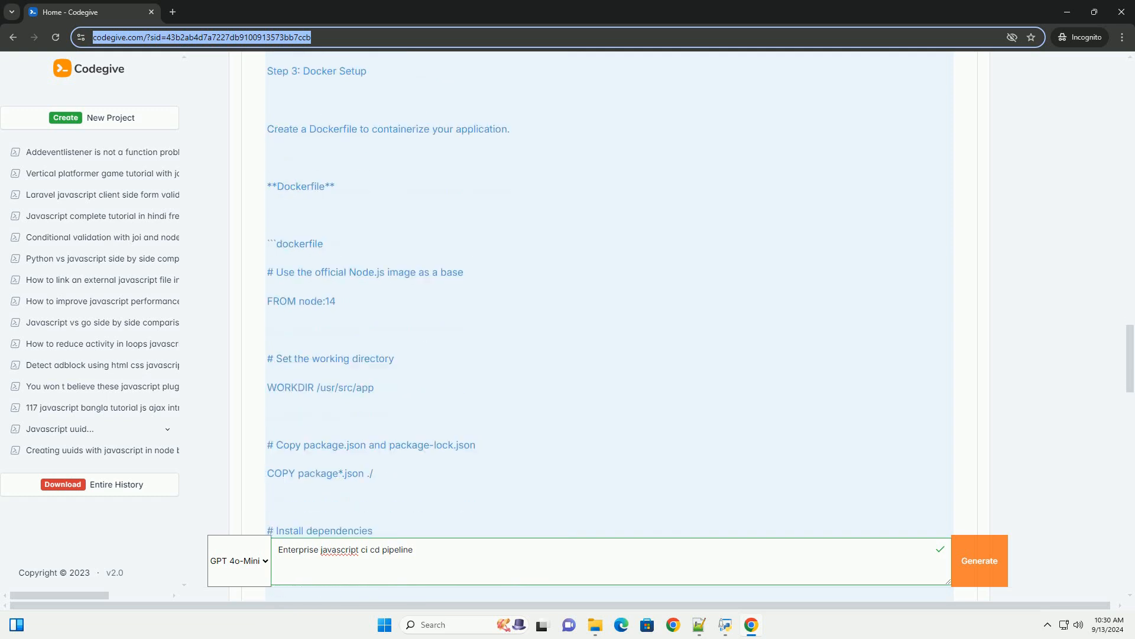
pyautogui.scroll(-3)
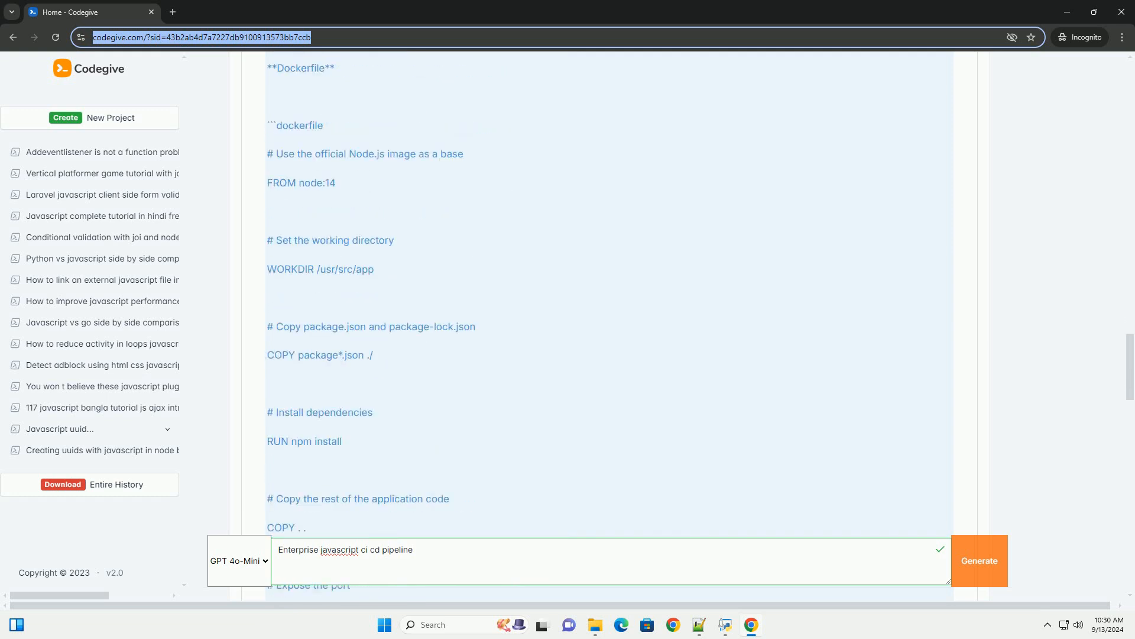
pyautogui.scroll(-3)
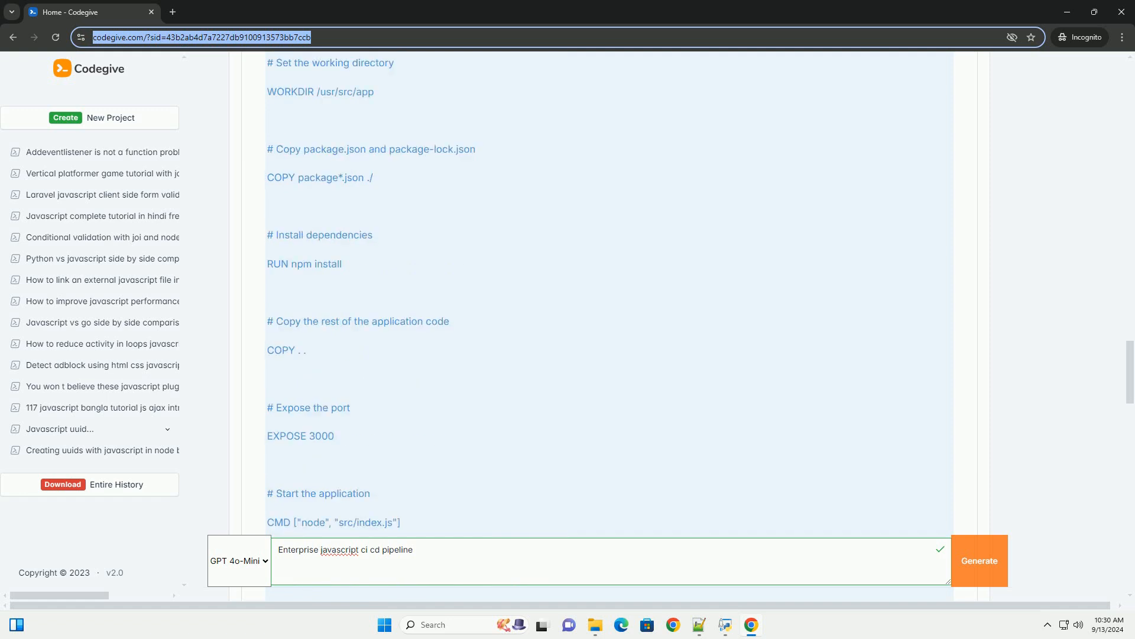
pyautogui.scroll(-3)
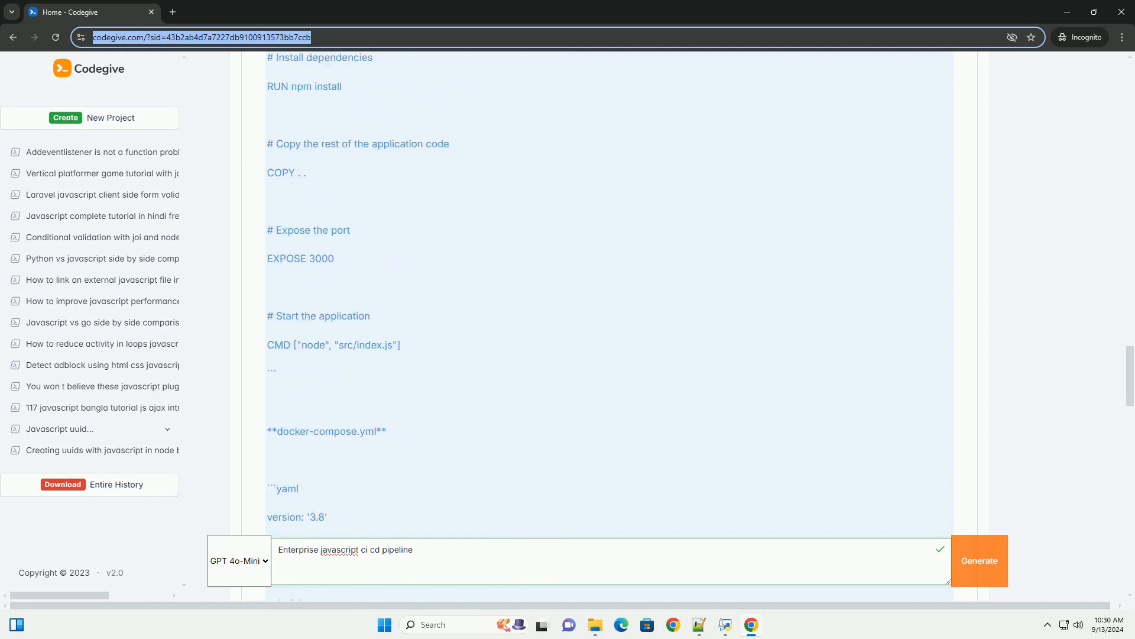
pyautogui.scroll(-3)
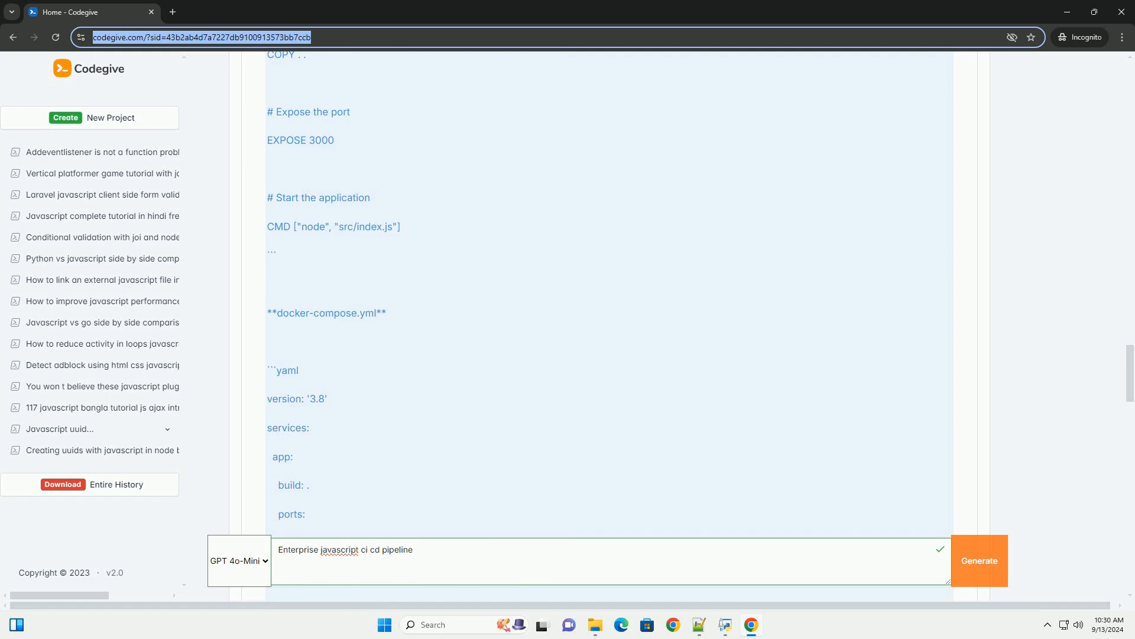
pyautogui.scroll(-3)
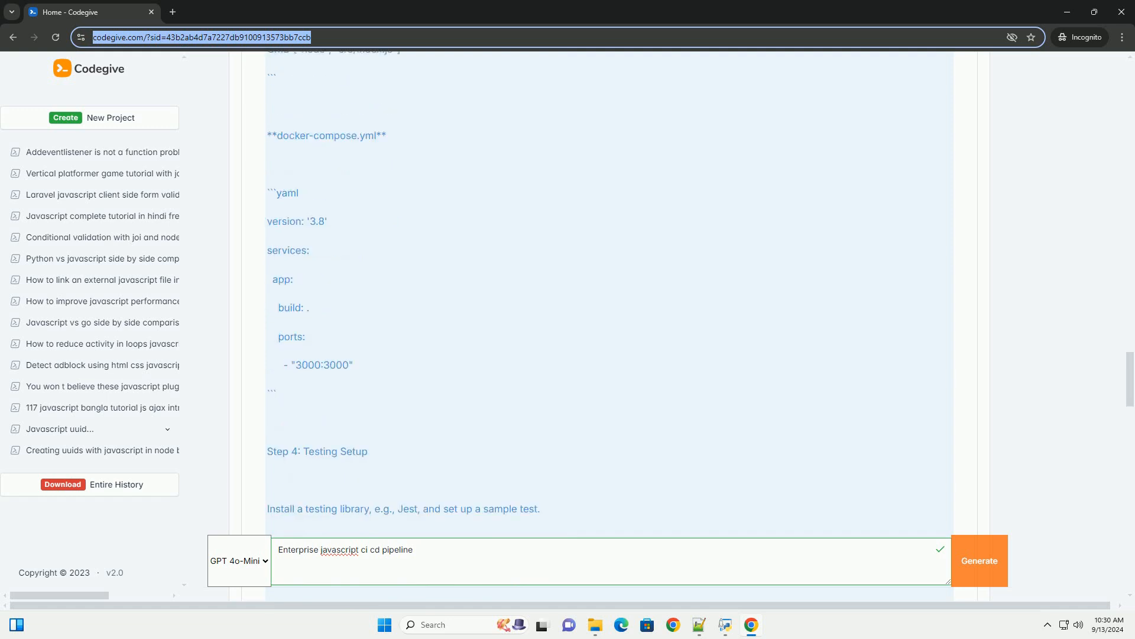
pyautogui.scroll(-3)
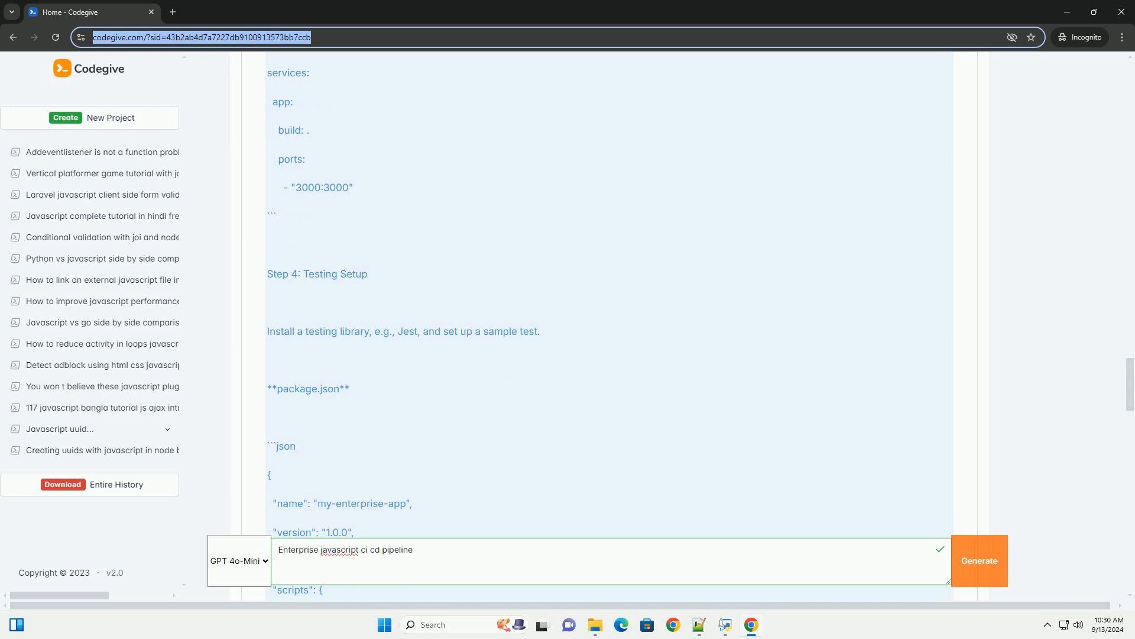
pyautogui.scroll(-3)
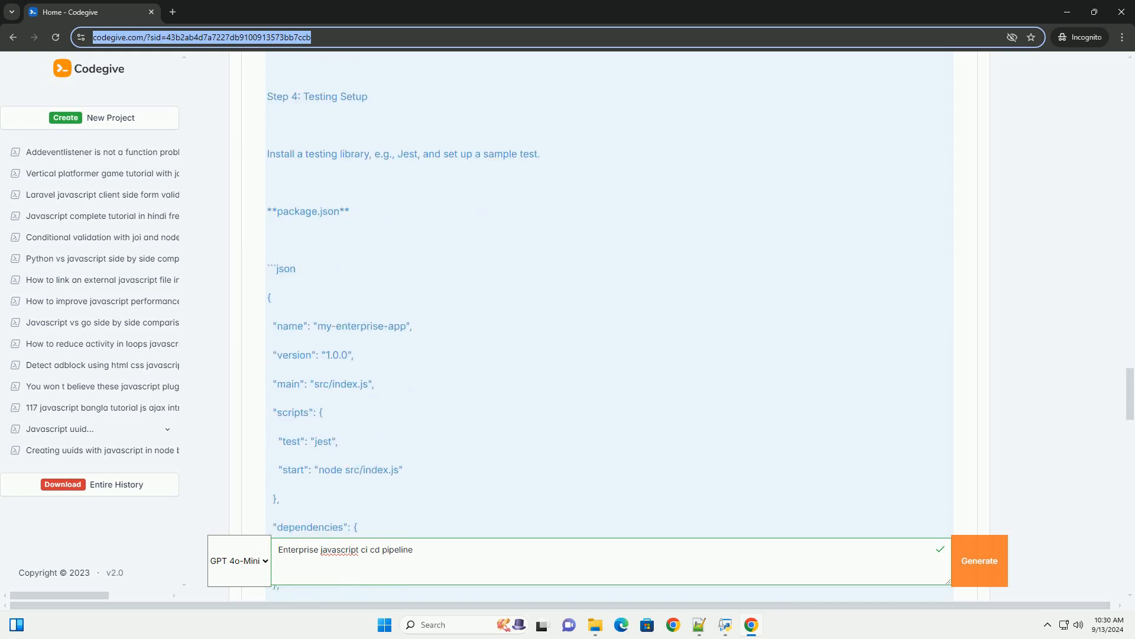
pyautogui.scroll(-3)
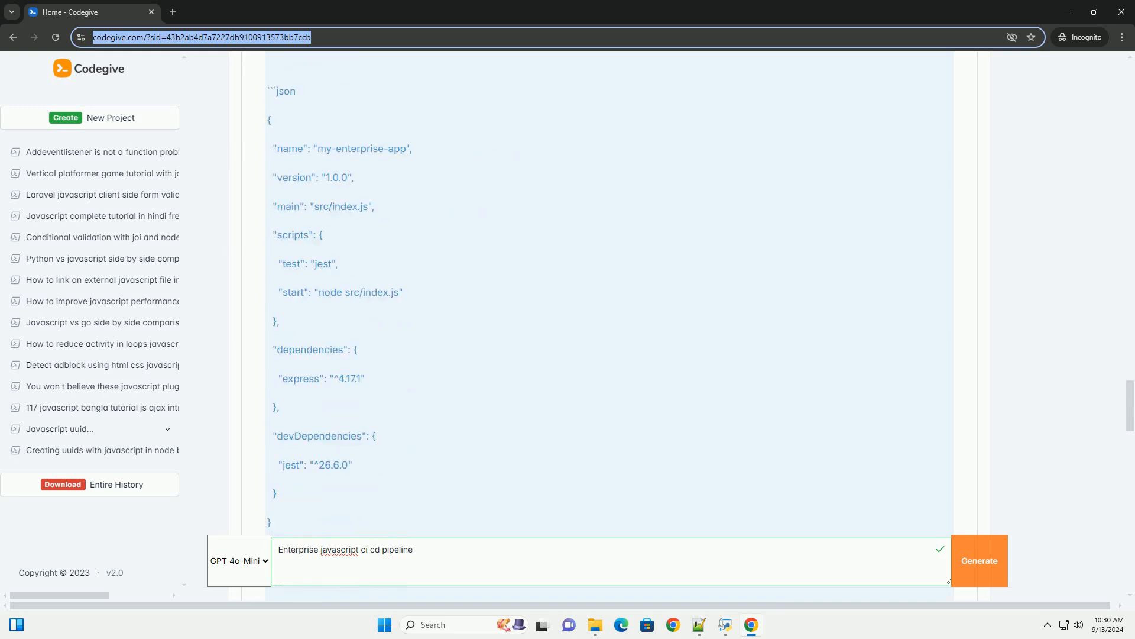
pyautogui.scroll(-3)
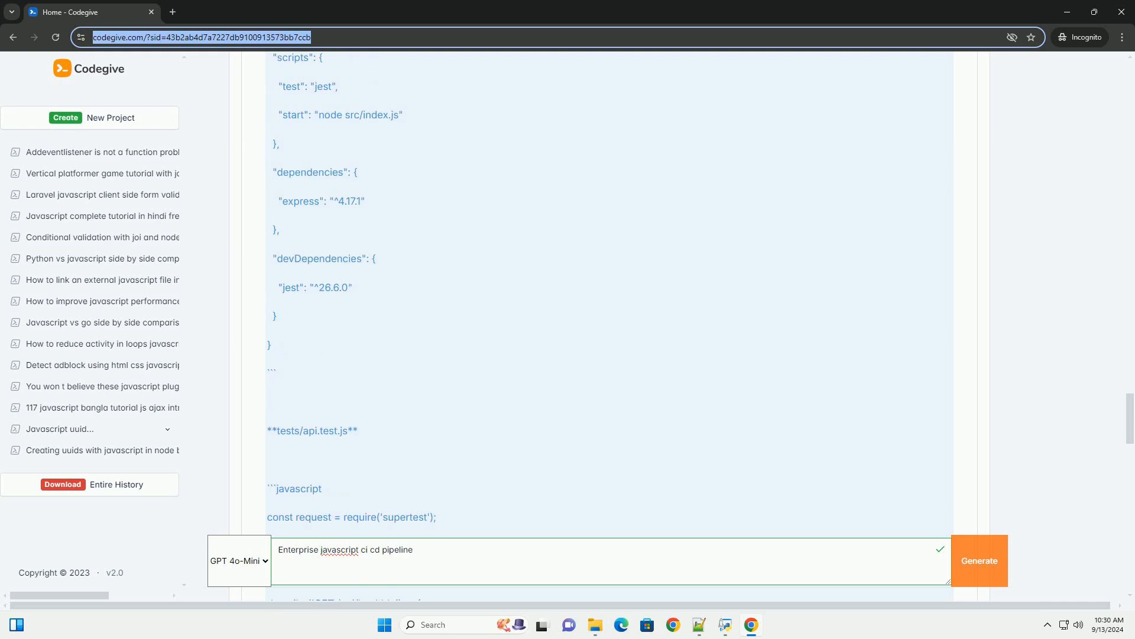
pyautogui.scroll(-3)
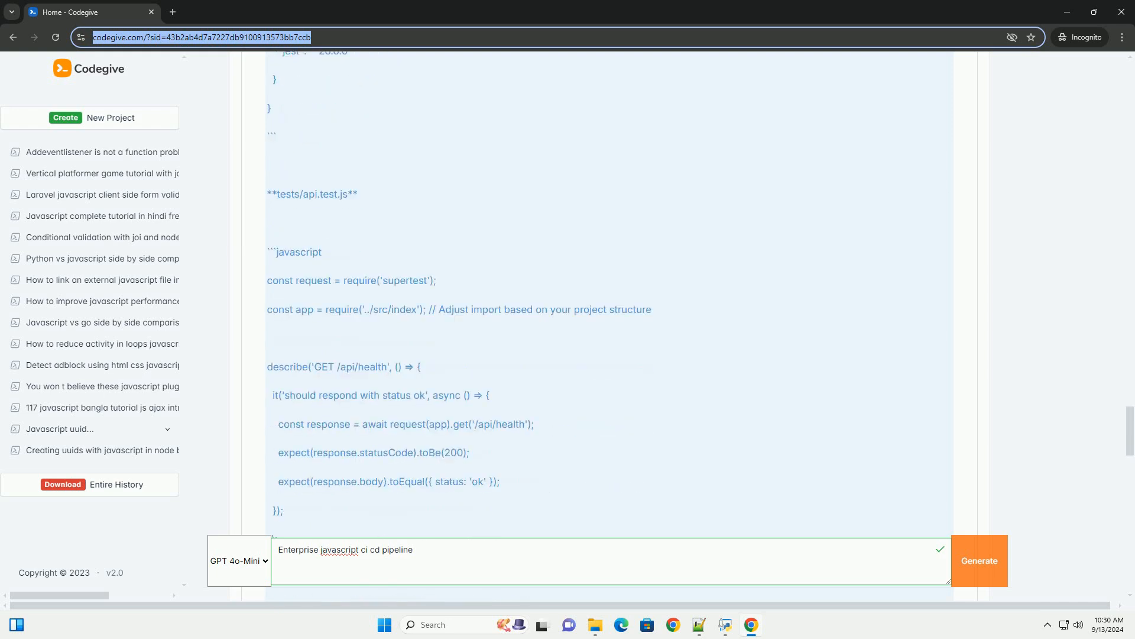
pyautogui.scroll(-3)
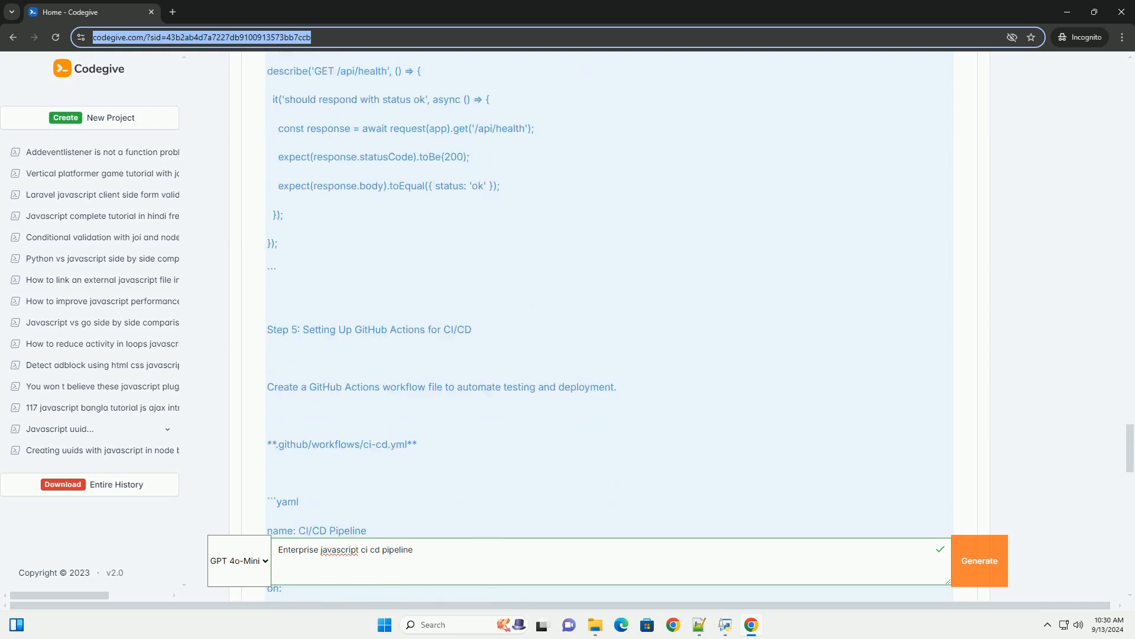
pyautogui.scroll(-3)
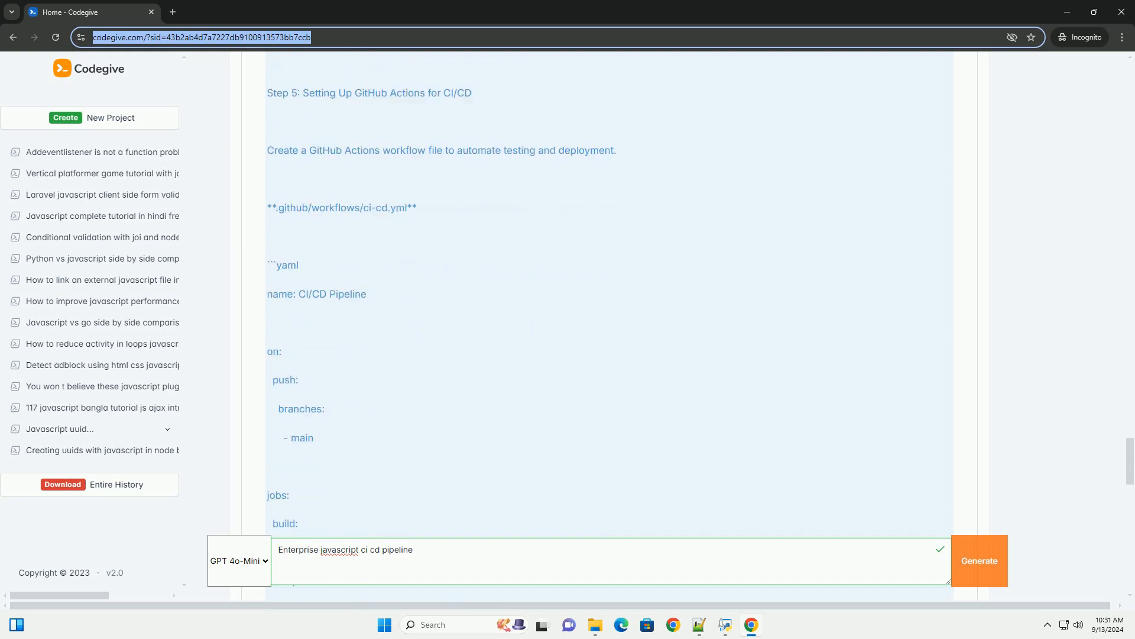
pyautogui.scroll(-3)
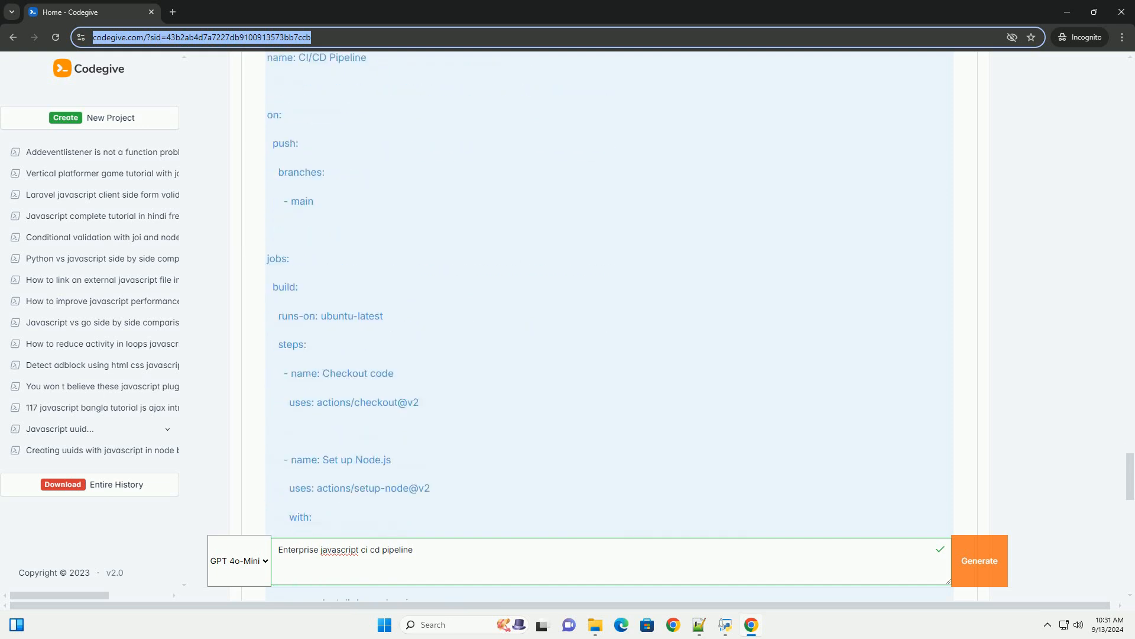
pyautogui.scroll(-3)
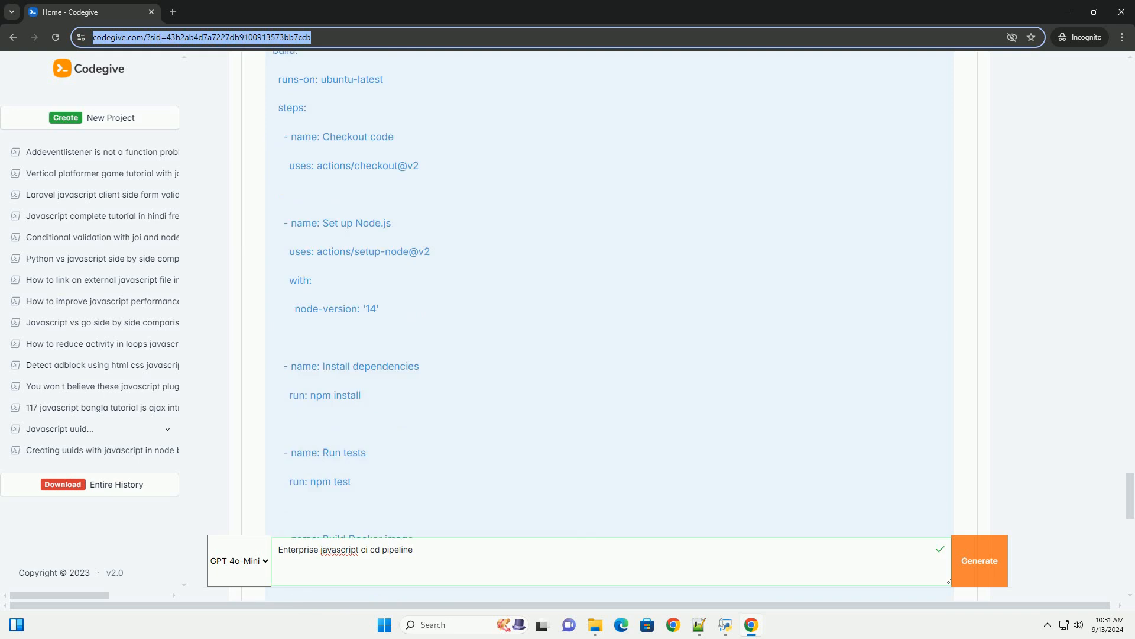
pyautogui.scroll(-3)
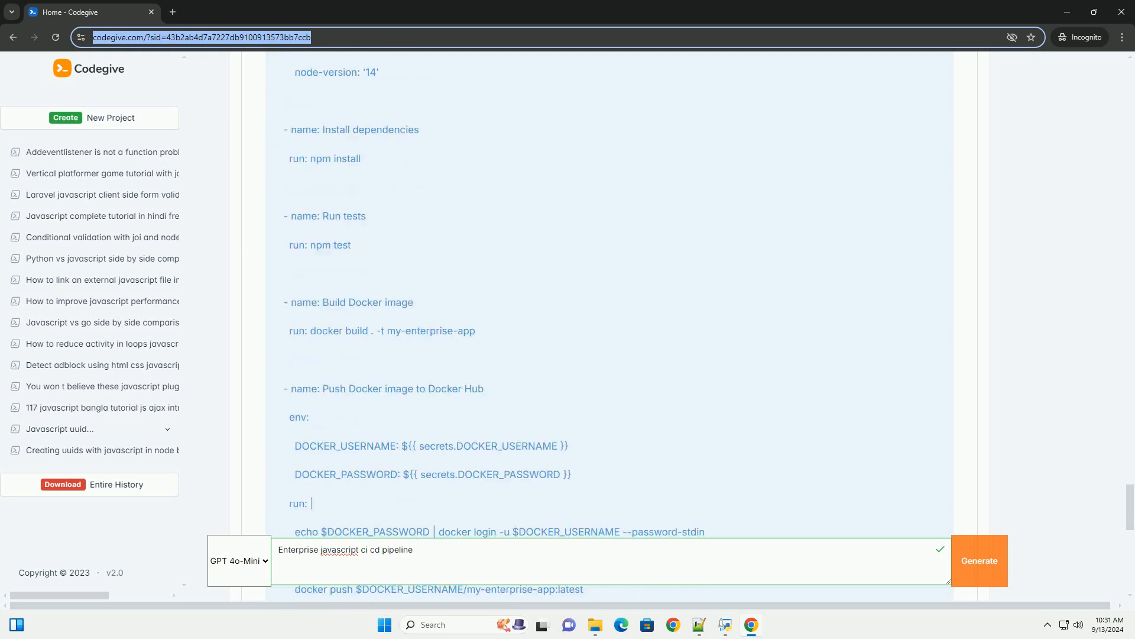
pyautogui.scroll(-3)
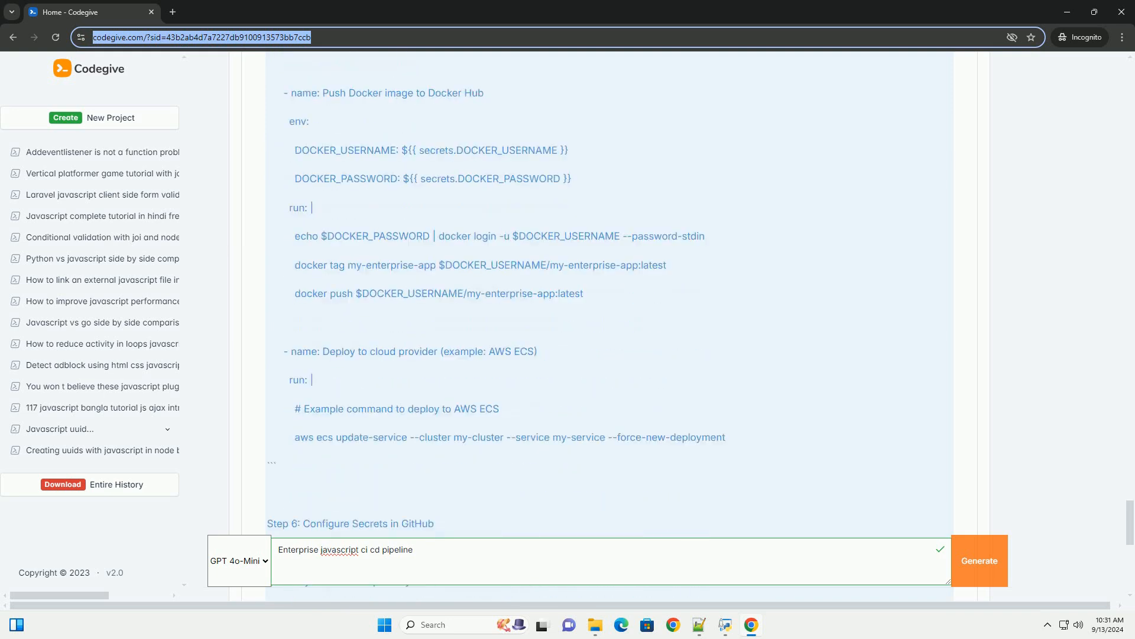
pyautogui.scroll(-3)
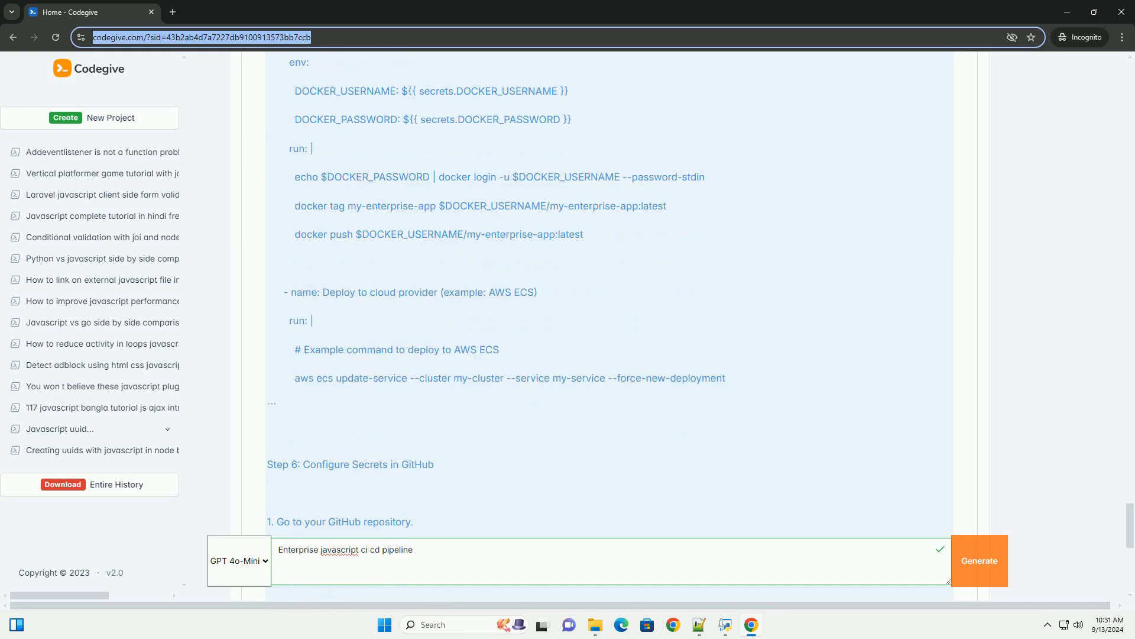